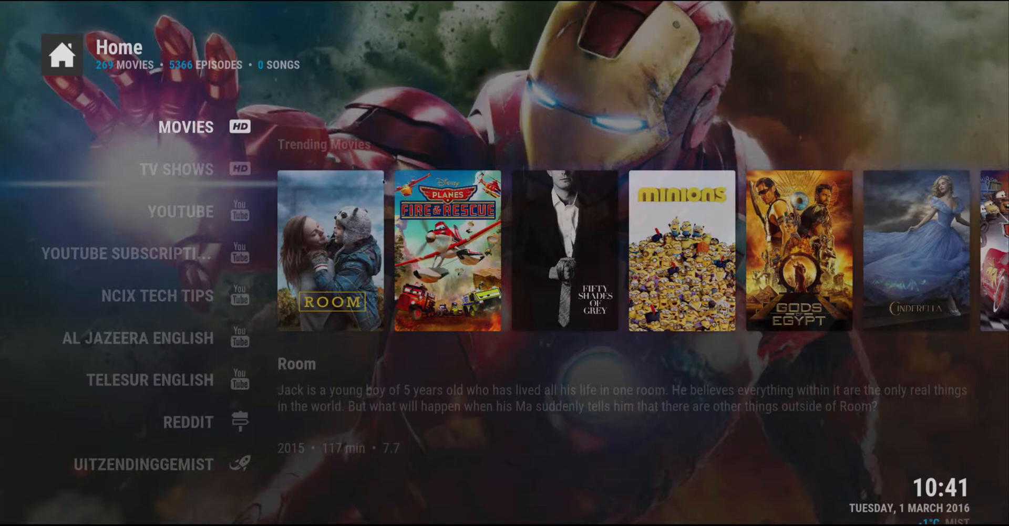
pyautogui.moveTo(323, 143)
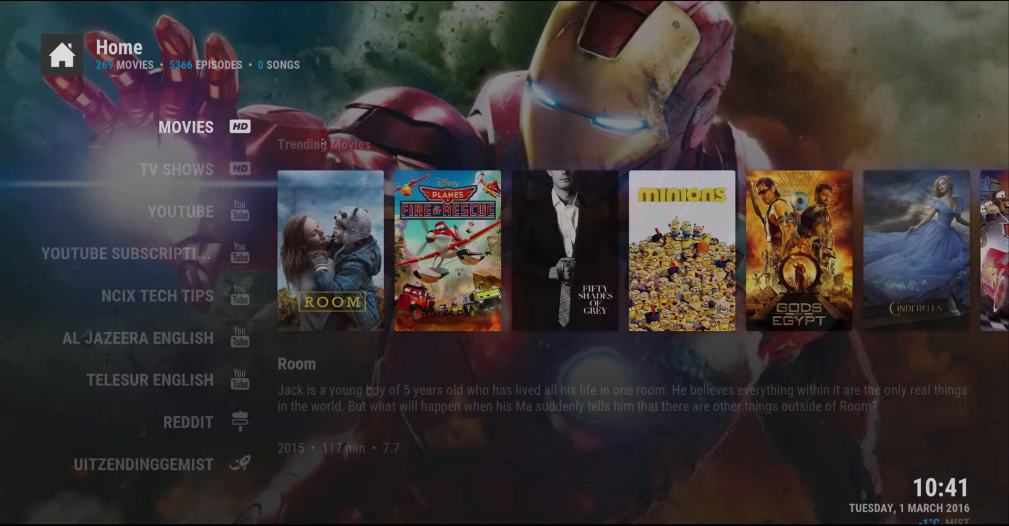
# Scroll the home menu from Movies to TV Shows to show recently added episodes
pyautogui.hscroll(3)
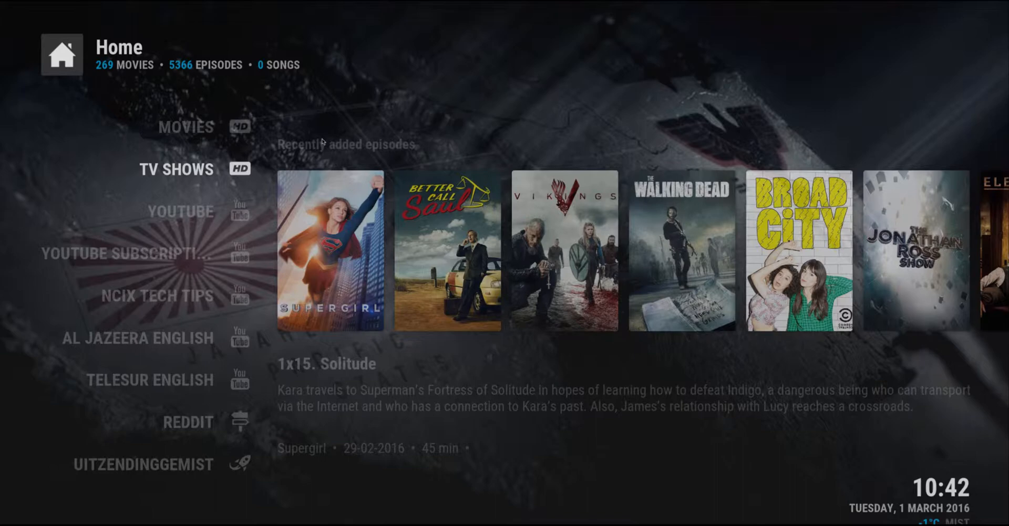
# Browse the episodes row and Trending Movies, then reach YouTube's popular-right-now videos
pyautogui.hscroll(3)
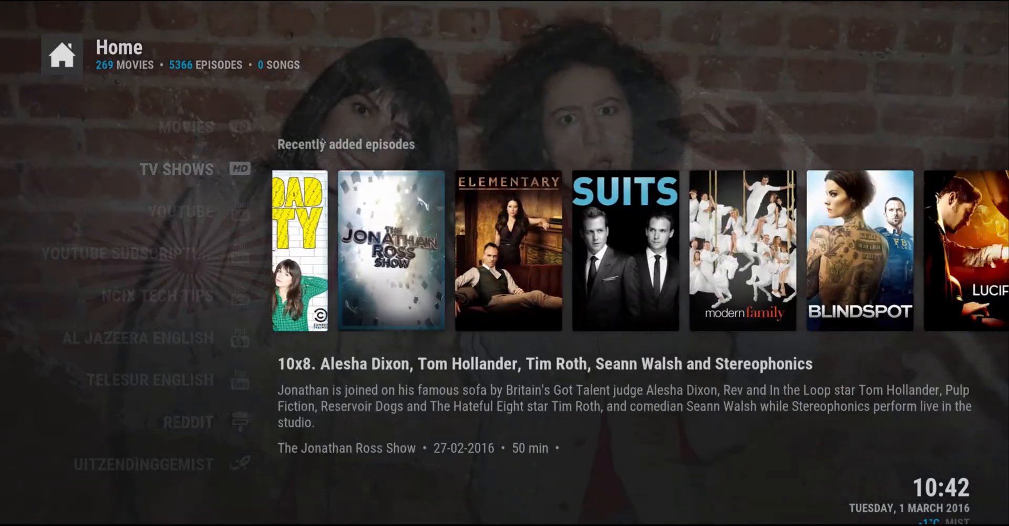
pyautogui.hscroll(3)
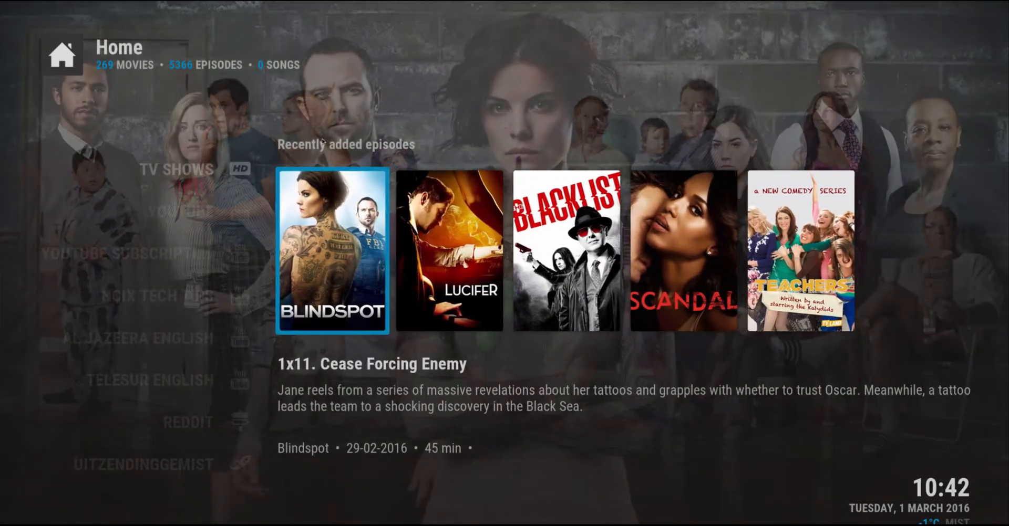
pyautogui.hscroll(3)
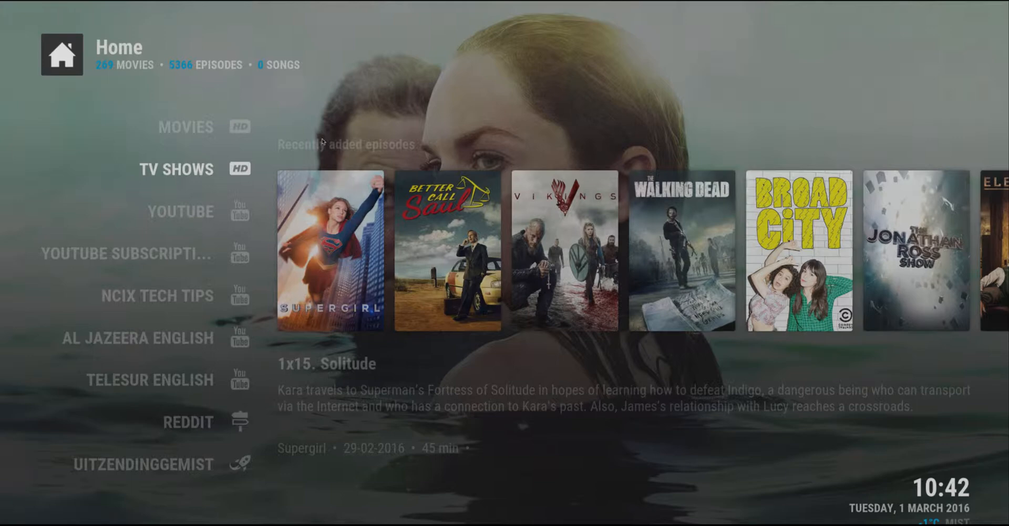
pyautogui.moveTo(320, 169)
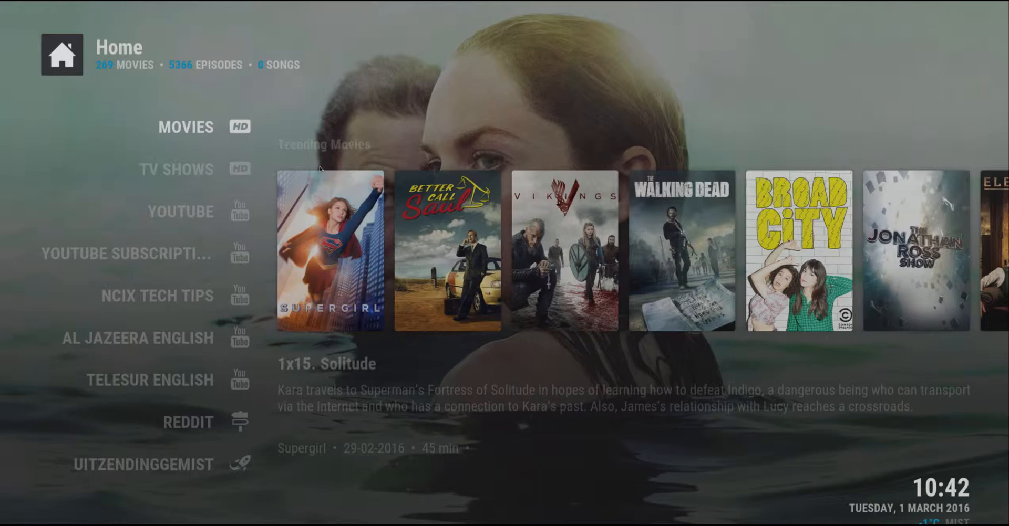
pyautogui.click(185, 127)
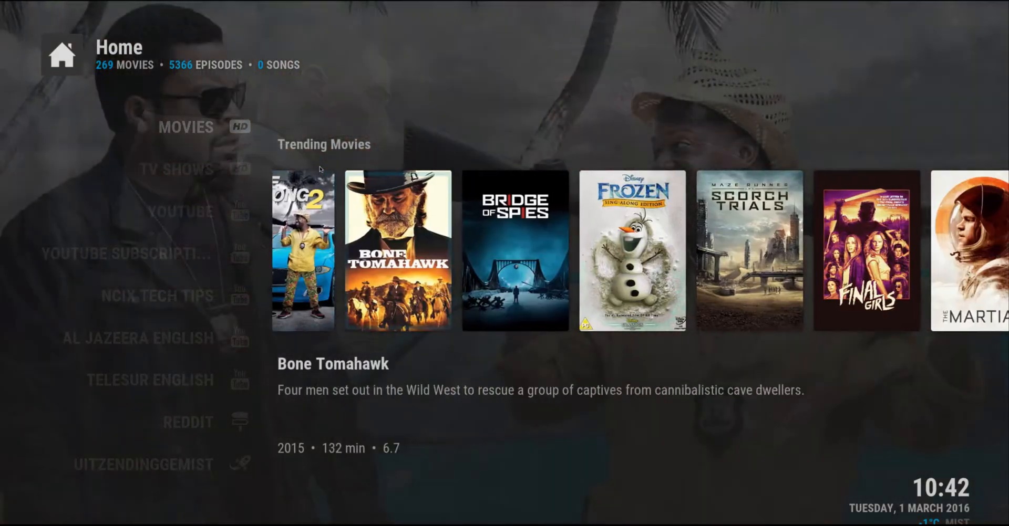
pyautogui.hscroll(3)
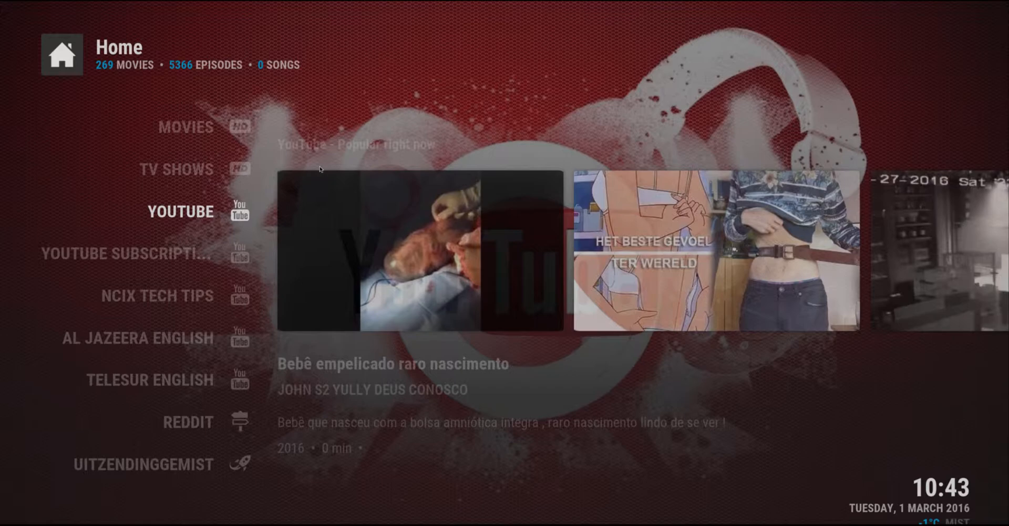
# Open YouTube's Add-on settings from Video add-ons to reach the 'Execute setup-wizard?' prompt
pyautogui.click(180, 212)
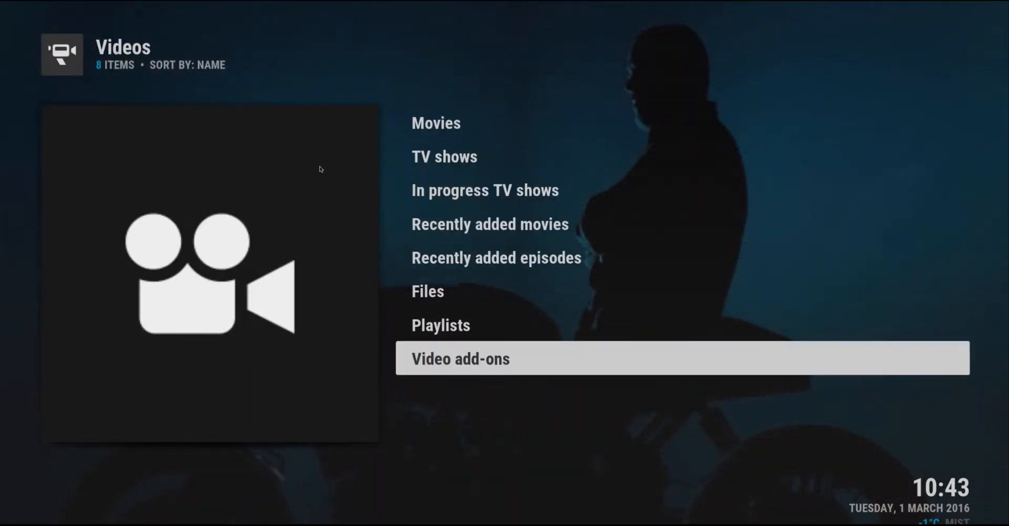
pyautogui.click(460, 358)
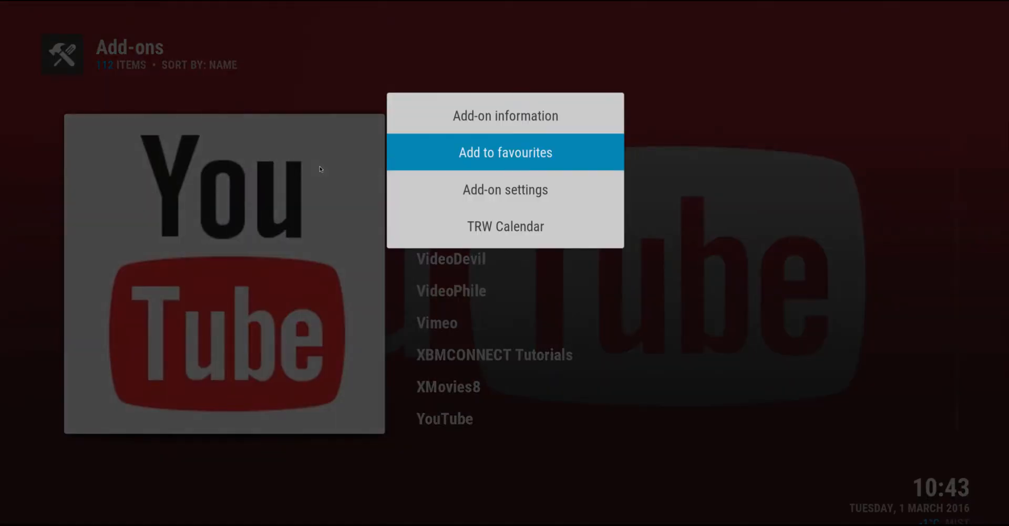
pyautogui.click(505, 189)
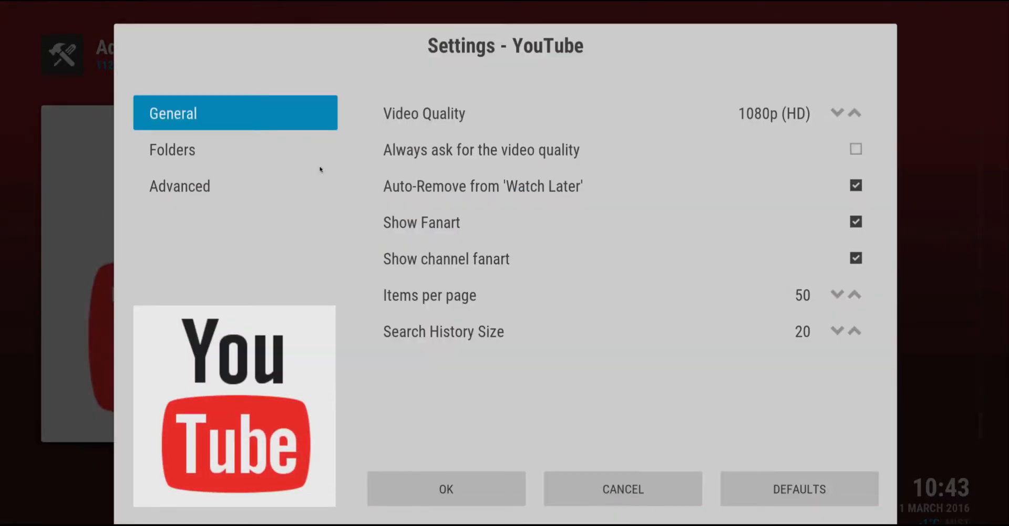
pyautogui.click(178, 186)
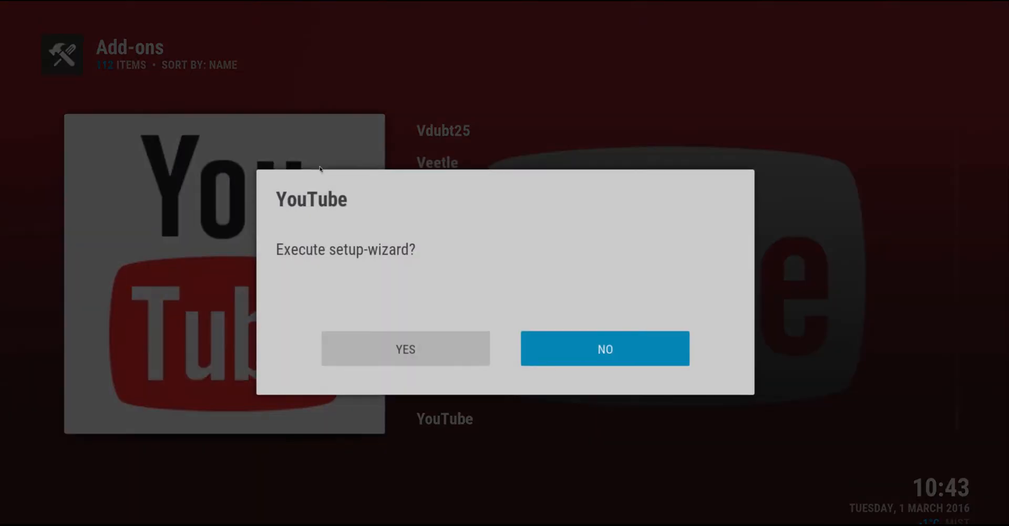
# Run the YouTube setup wizard, choosing English language and Worldwide (All) region
pyautogui.click(405, 349)
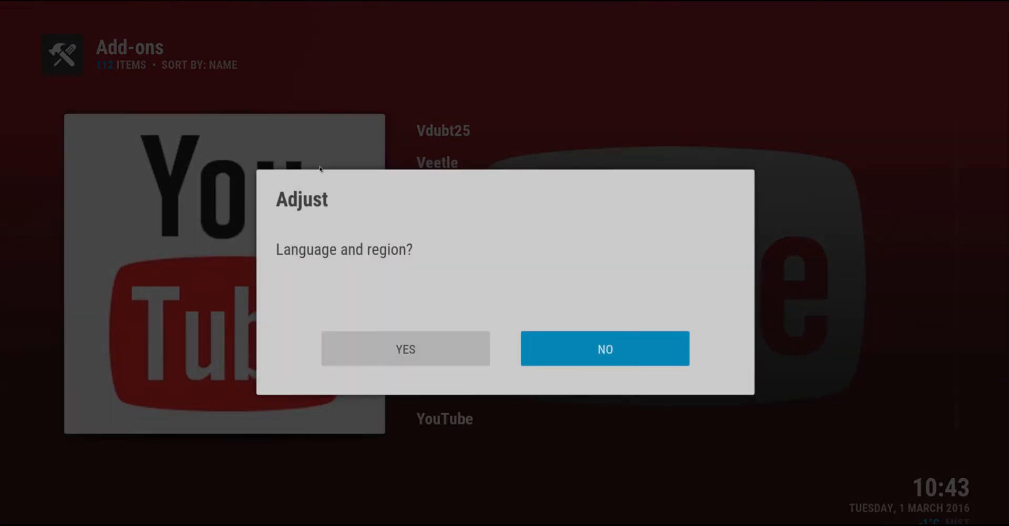
pyautogui.click(405, 349)
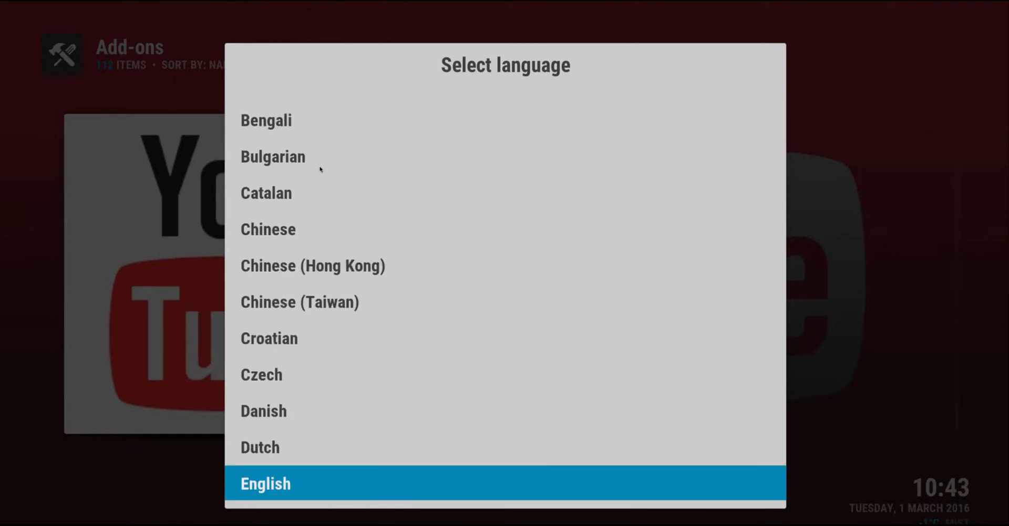
pyautogui.click(264, 483)
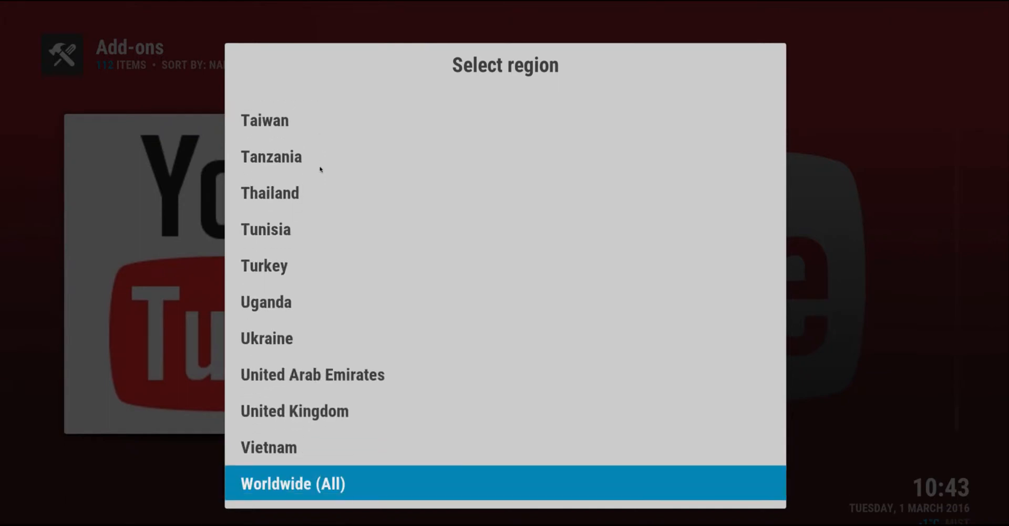
pyautogui.click(292, 483)
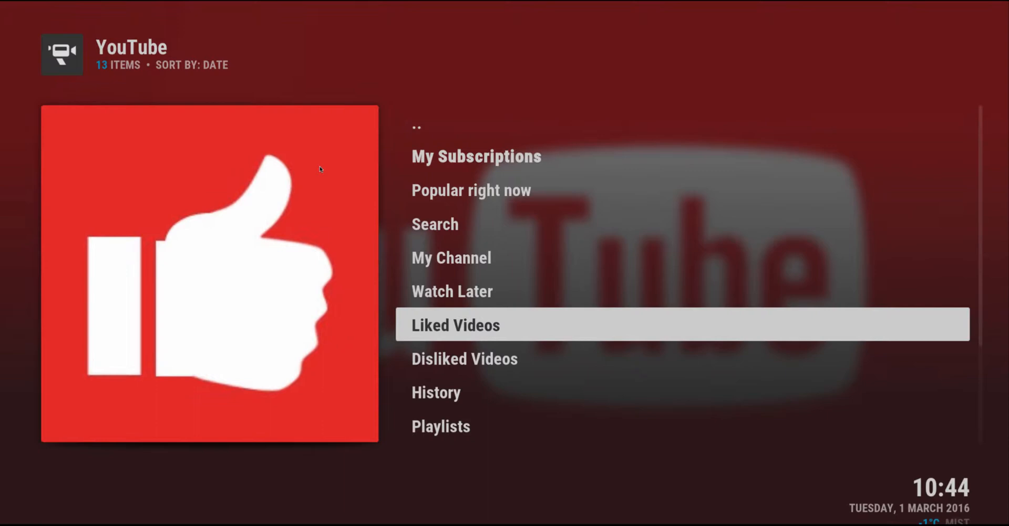
# Move to Popular right now in YouTube, then return to the Home menu
pyautogui.press('Up')
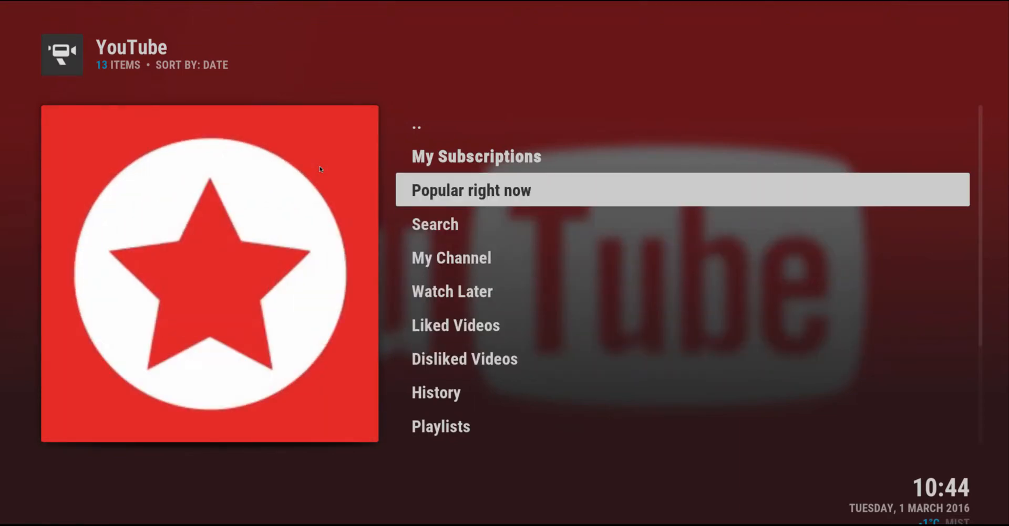
pyautogui.click(470, 189)
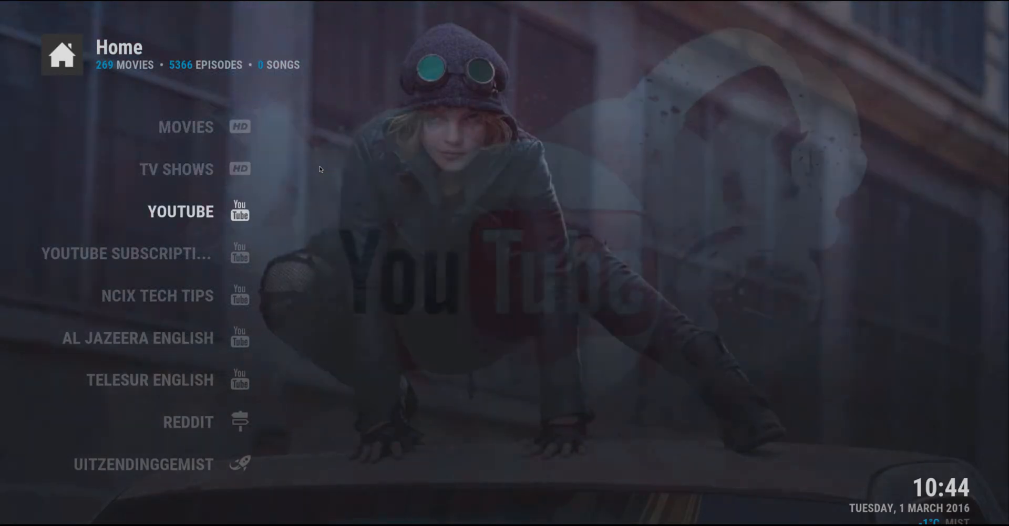
# Show the Programs listing of Search entries for Salts, Genesis, 1Channel and Phoenix
pyautogui.click(180, 211)
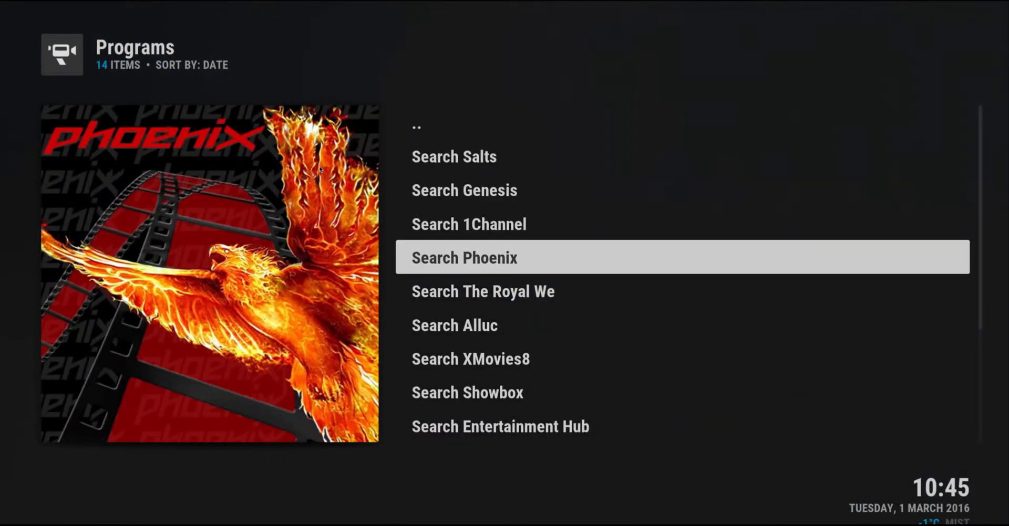
# Go back from Programs to the home screen with System highlighted
pyautogui.press('Up')
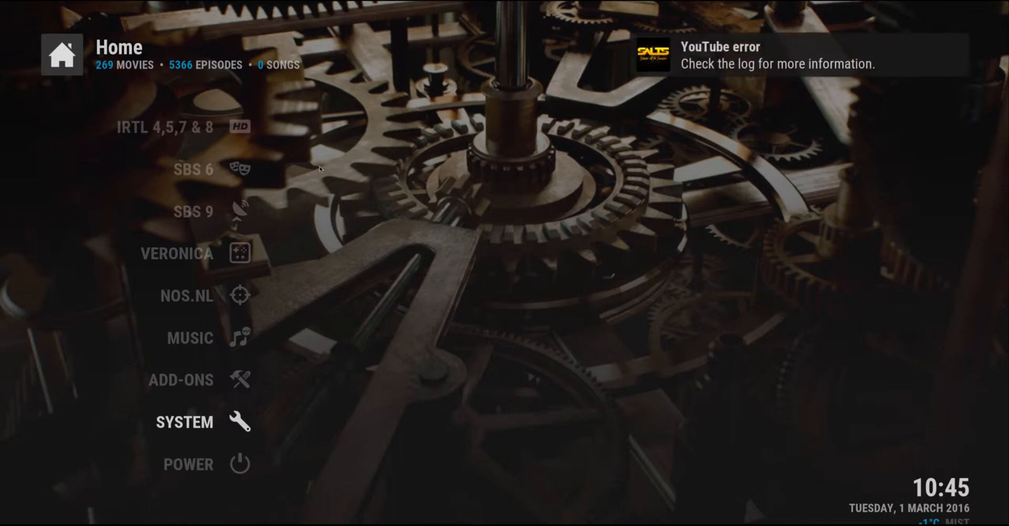
# Create a Mashable main-menu item whose action is YouTube > My Subscriptions > Mashable
pyautogui.click(183, 423)
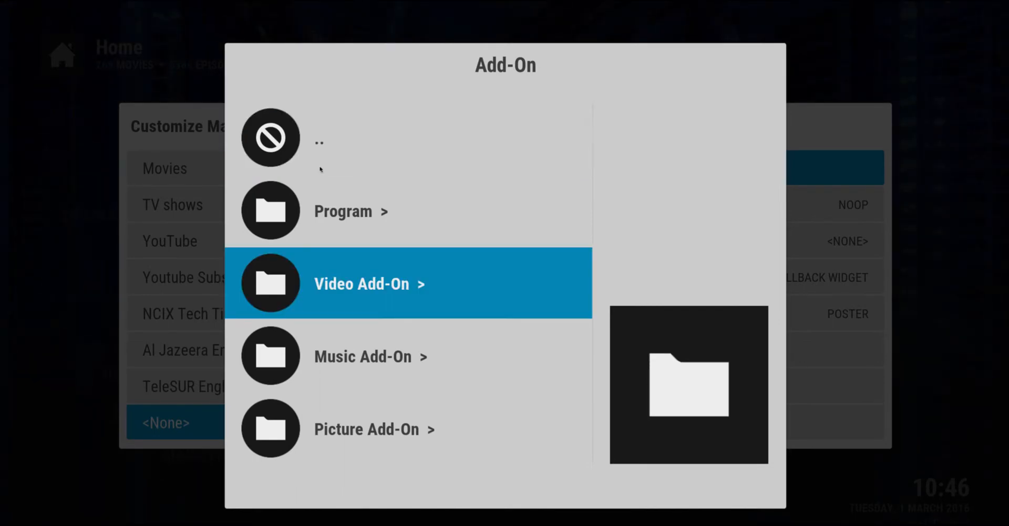
pyautogui.click(408, 284)
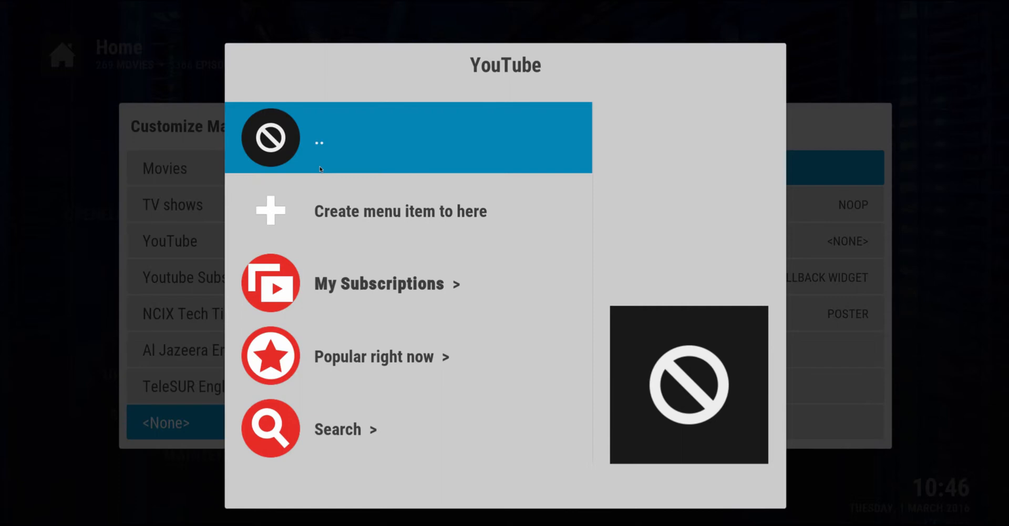
pyautogui.scroll(-3)
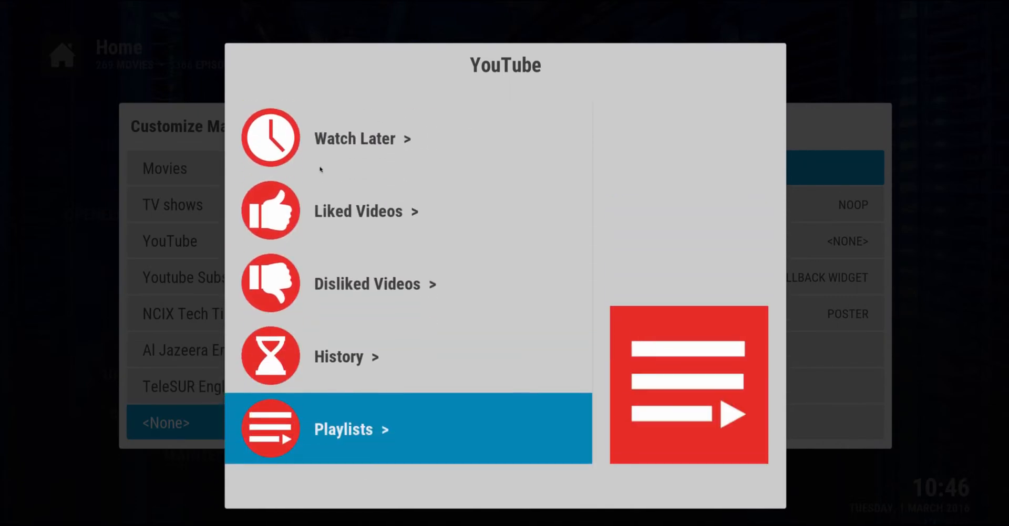
pyautogui.scroll(-3)
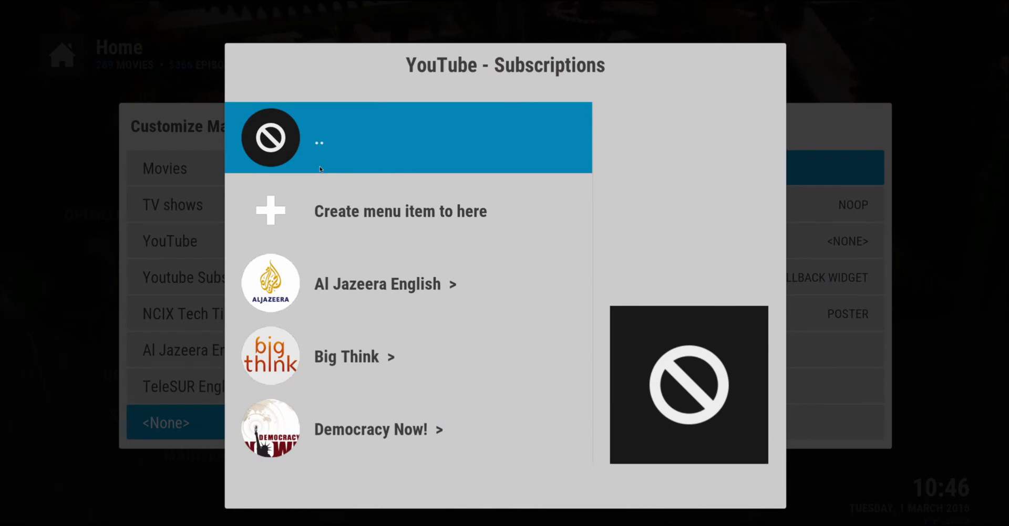
pyautogui.scroll(-3)
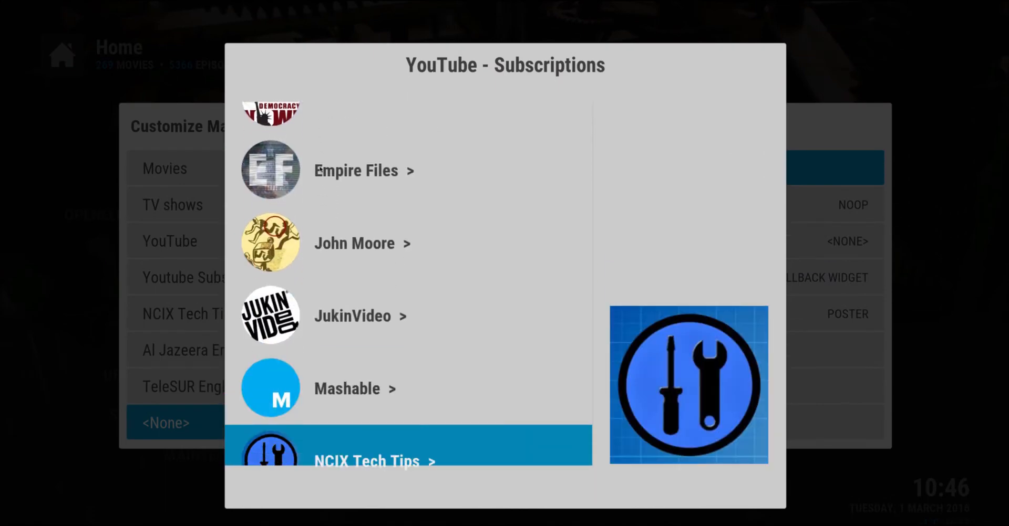
pyautogui.scroll(-3)
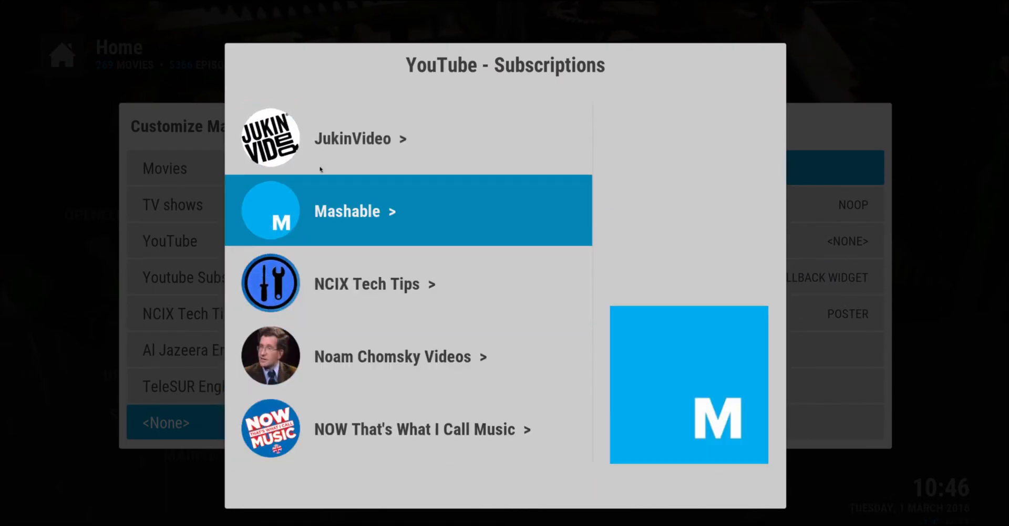
pyautogui.click(346, 211)
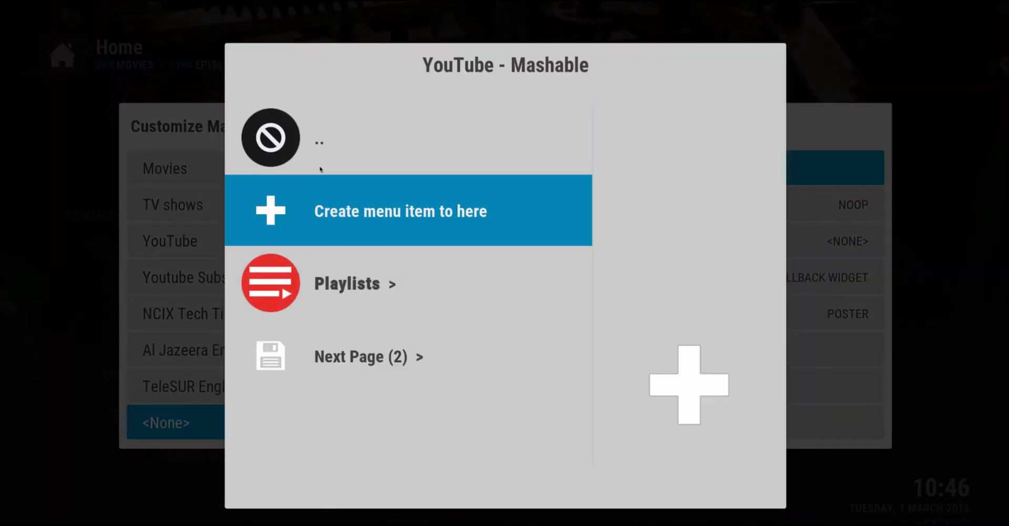
pyautogui.click(400, 212)
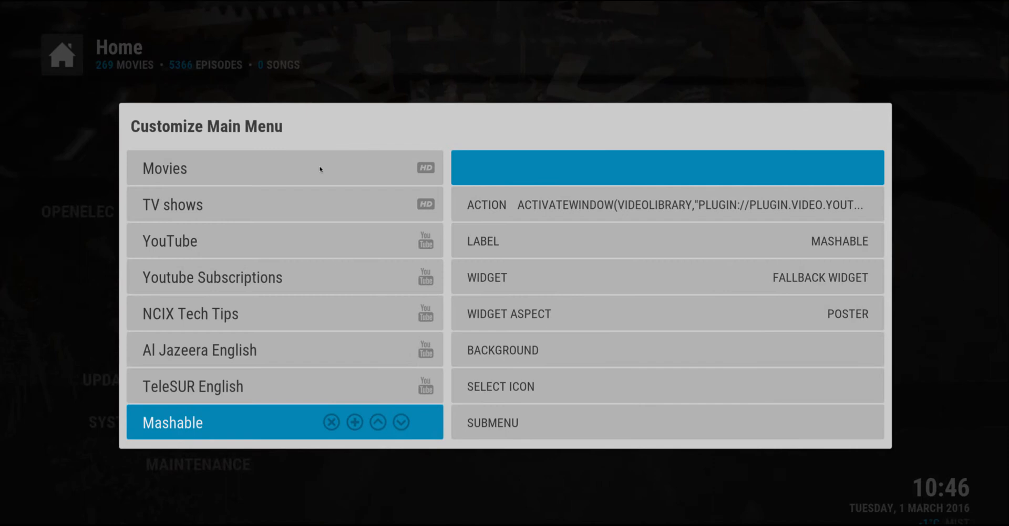
# Set the Mashable item's widget to YouTube - Mashable with Thumbnail aspect
pyautogui.press('down')
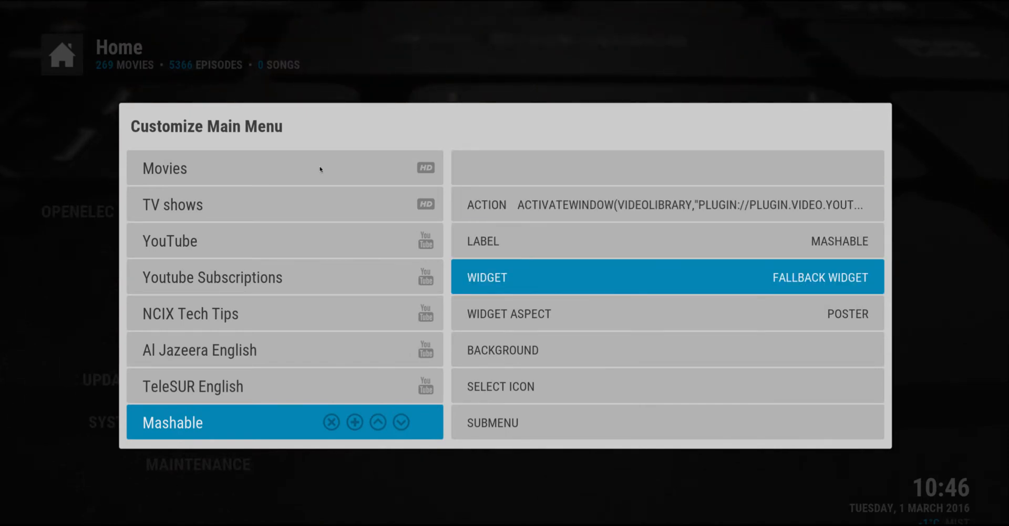
pyautogui.click(667, 277)
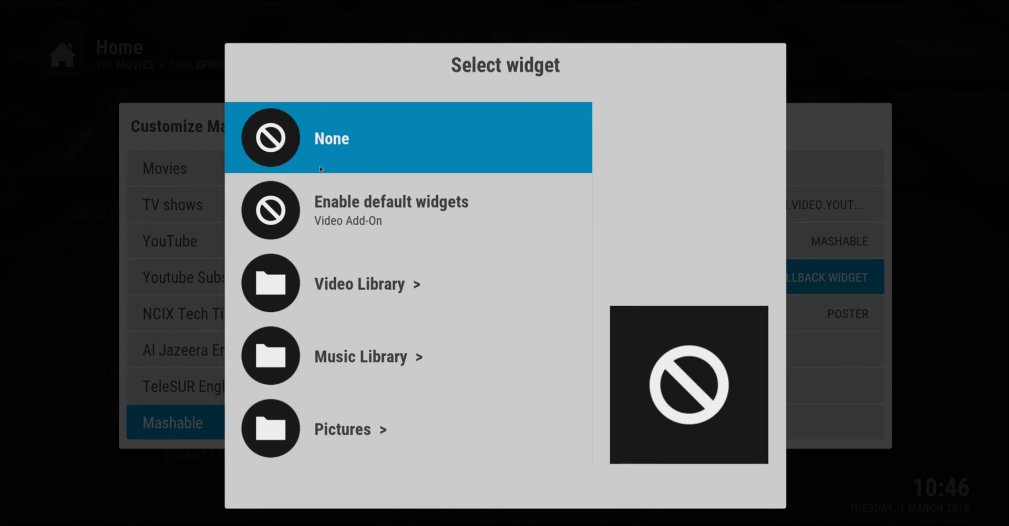
pyautogui.scroll(-3)
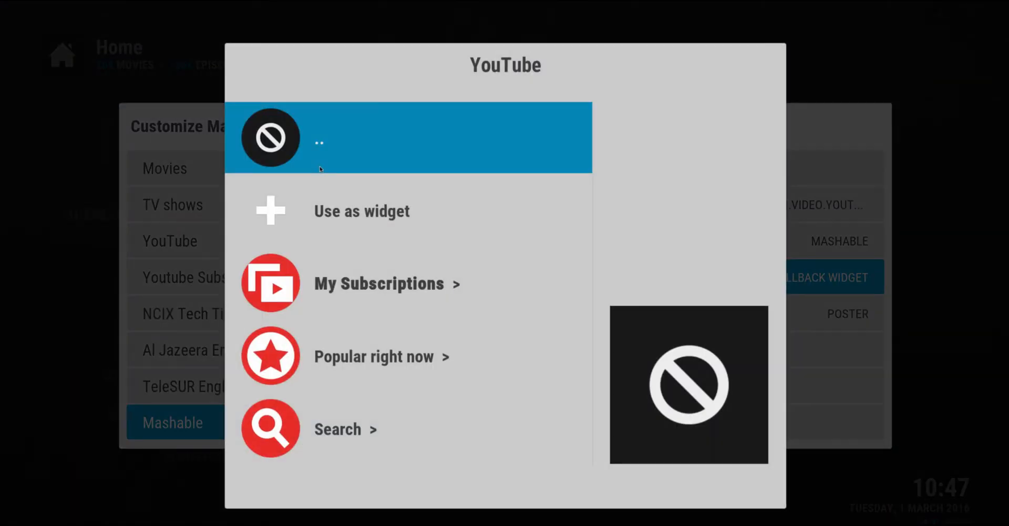
pyautogui.click(378, 283)
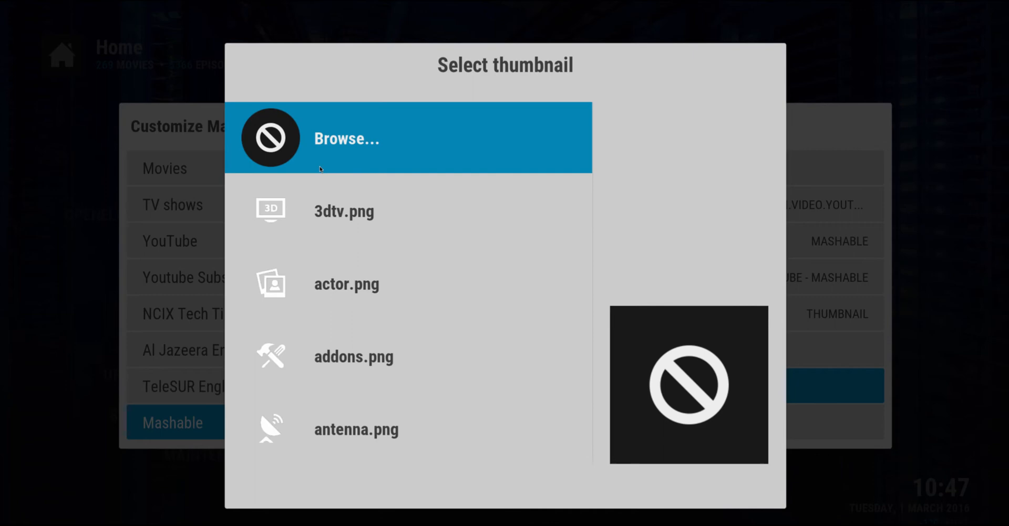
pyautogui.scroll(-3)
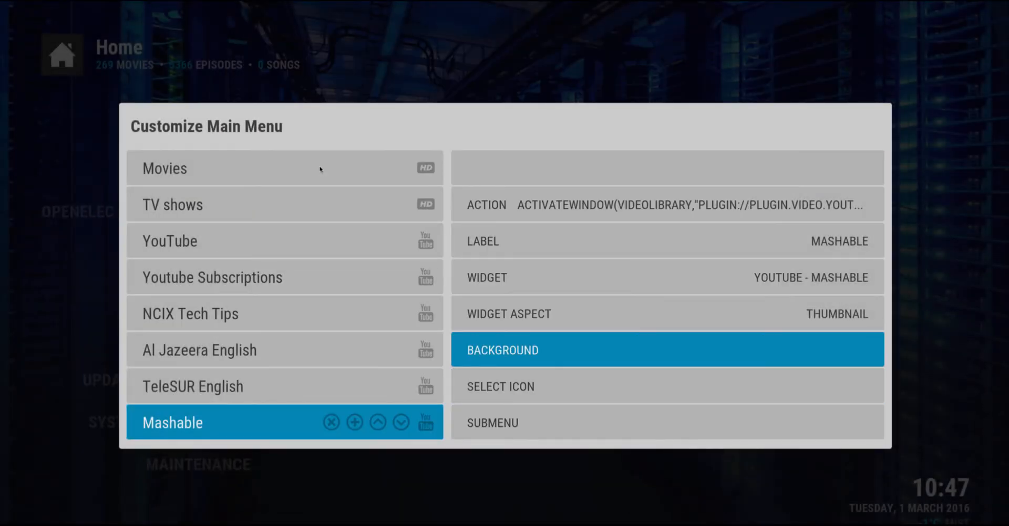
# Move to the Mashable item's Submenu setting to begin adding a submenu entry
pyautogui.press('down')
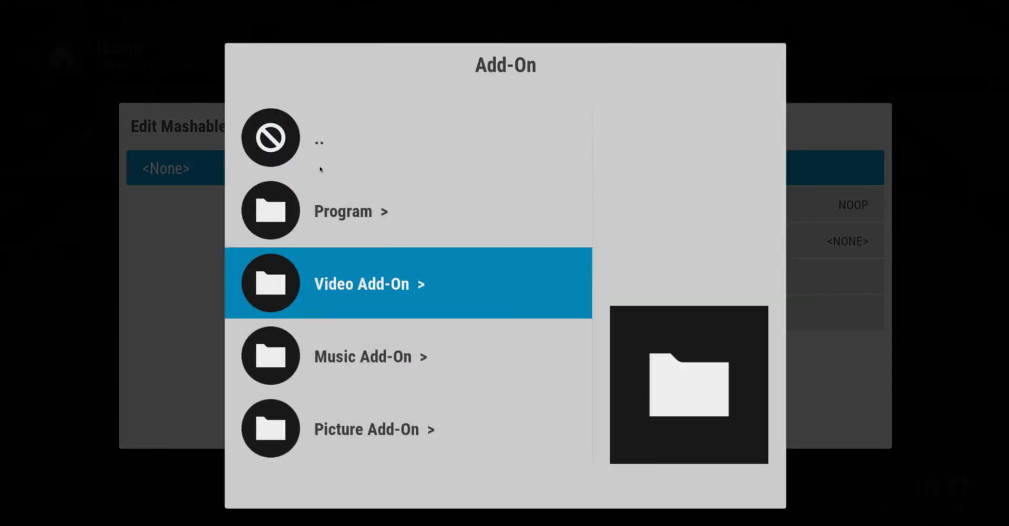
# Pick the iPhone Tips & Tricks playlist from YouTube subscriptions > Mashable > Playlists as a submenu item
pyautogui.click(407, 284)
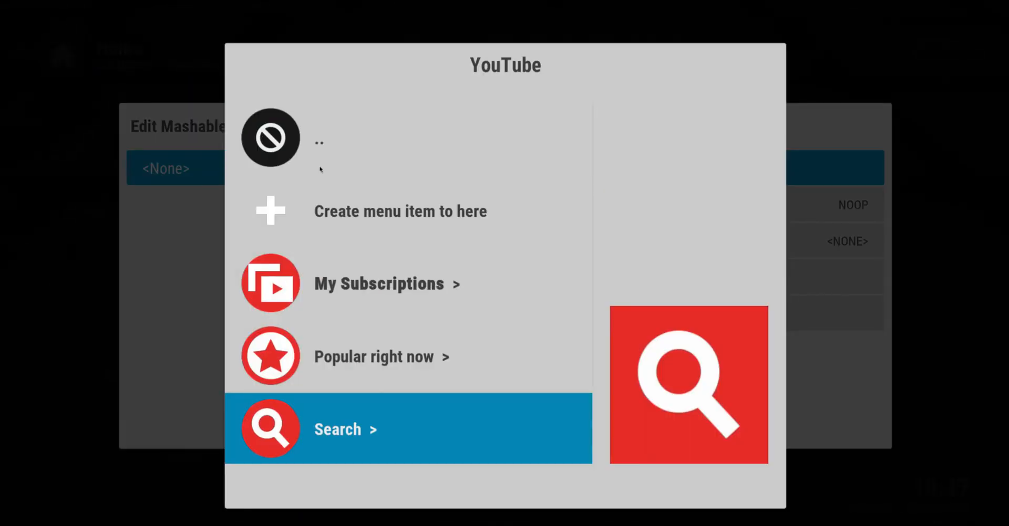
pyautogui.click(378, 283)
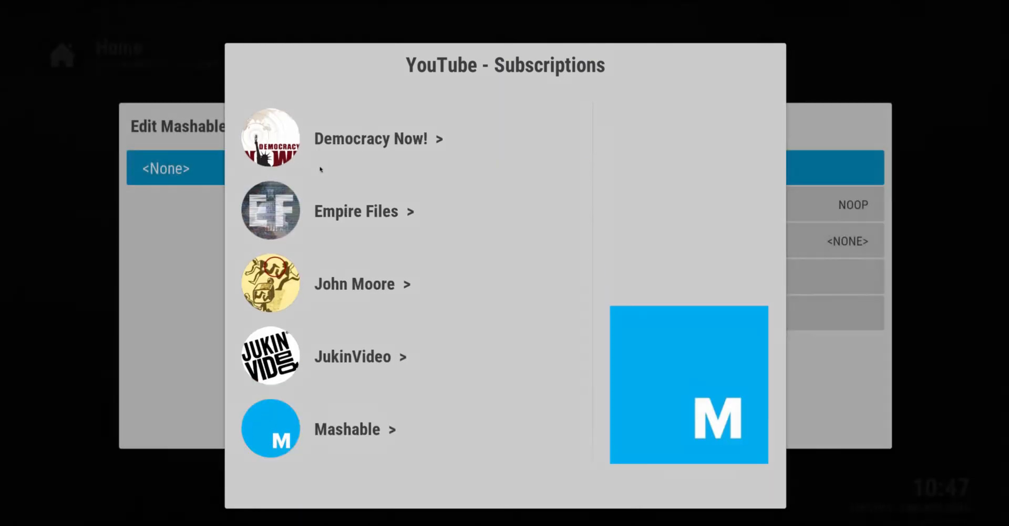
pyautogui.click(346, 430)
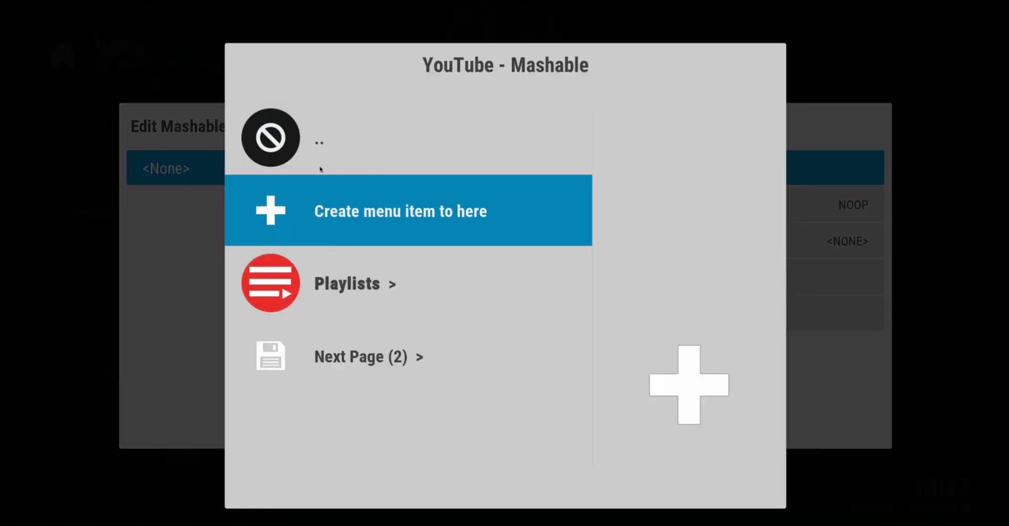
pyautogui.click(347, 283)
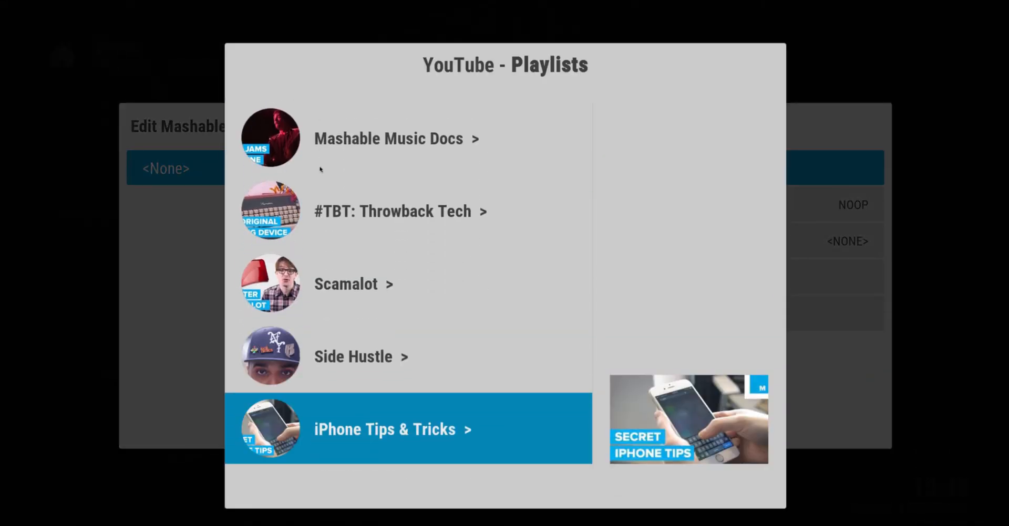
pyautogui.scroll(-3)
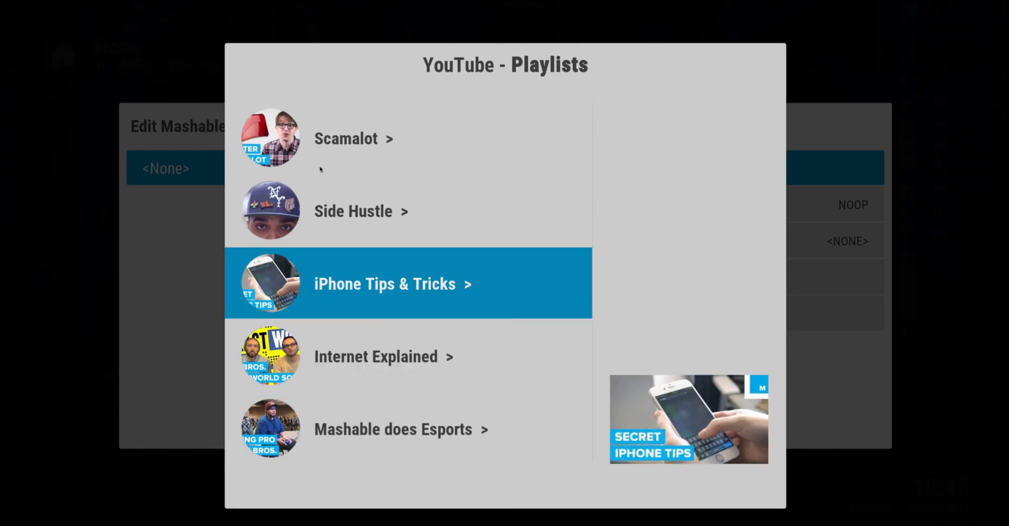
pyautogui.click(383, 283)
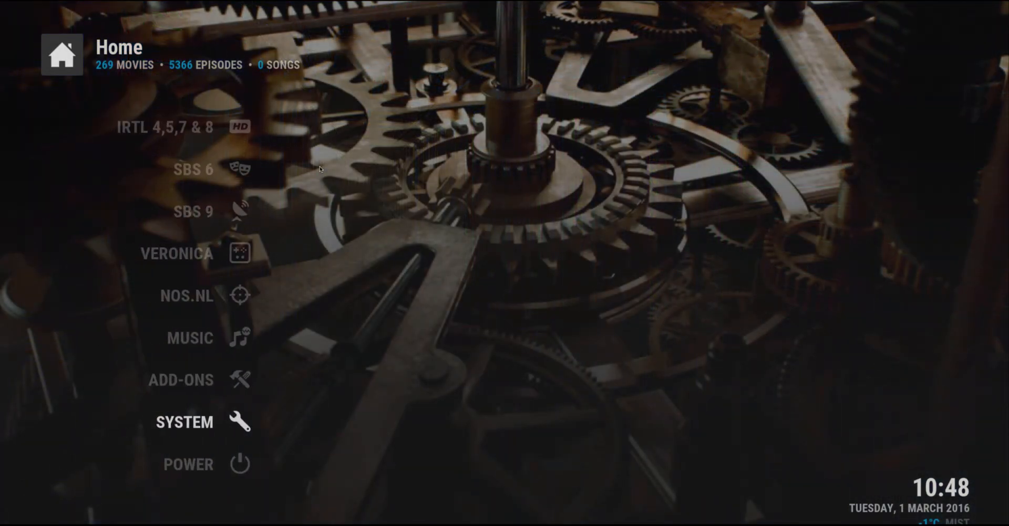
# Move to the Mashable home entry and scroll its widget row of Mashable YouTube videos
pyautogui.click(184, 423)
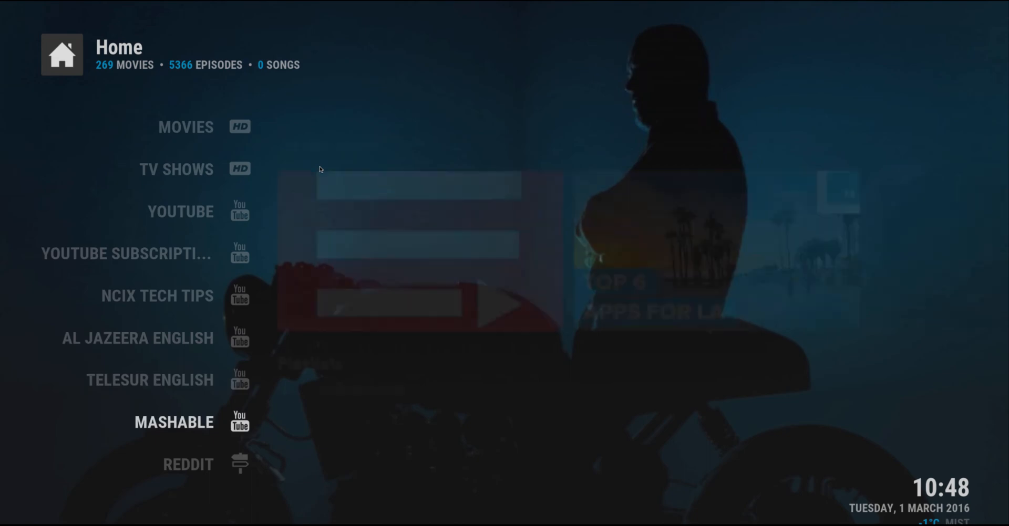
pyautogui.click(174, 422)
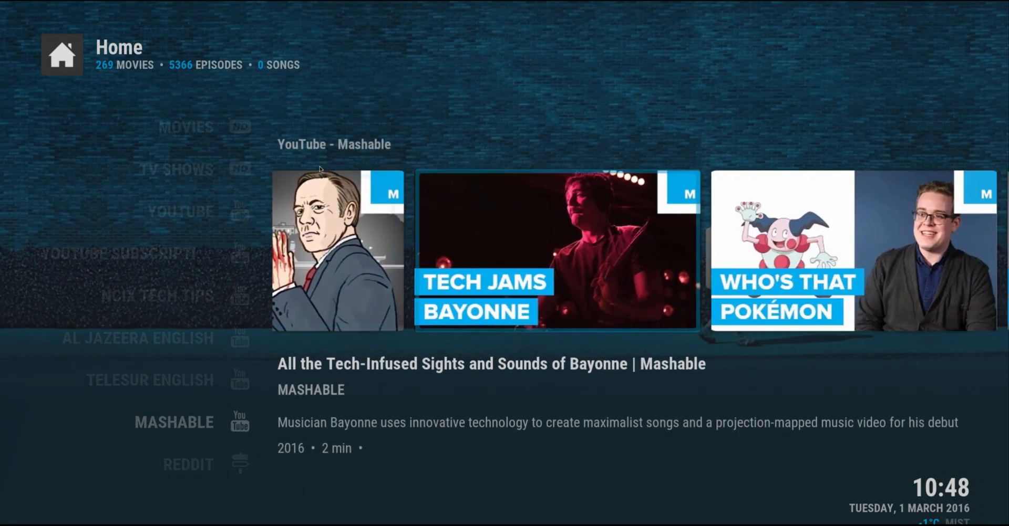
pyautogui.hscroll(3)
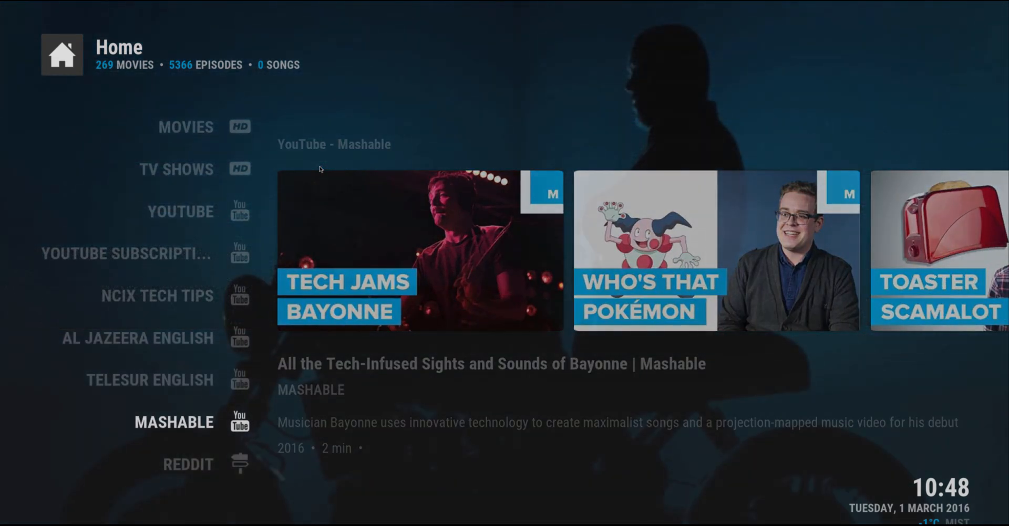